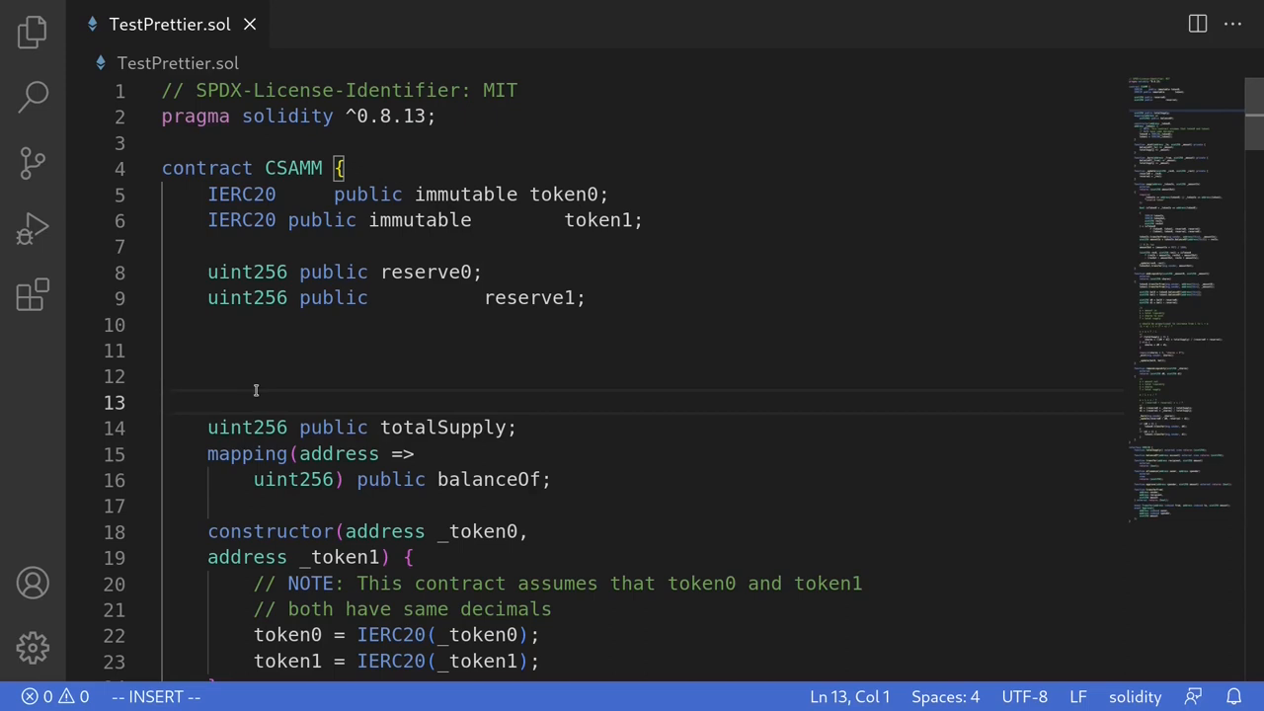
# - Search the Extensions marketplace for 'prettier' to find Prettier - Code formatter
pyautogui.click(33, 293)
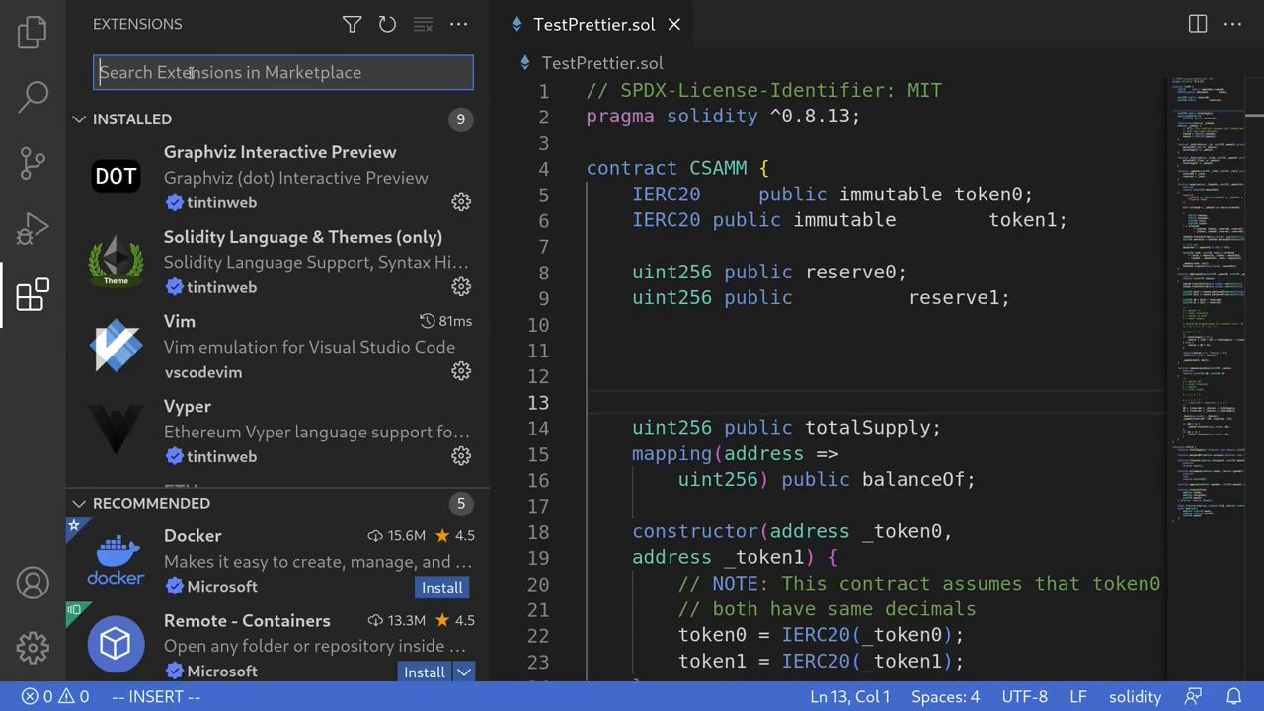
pyautogui.write('prettier')
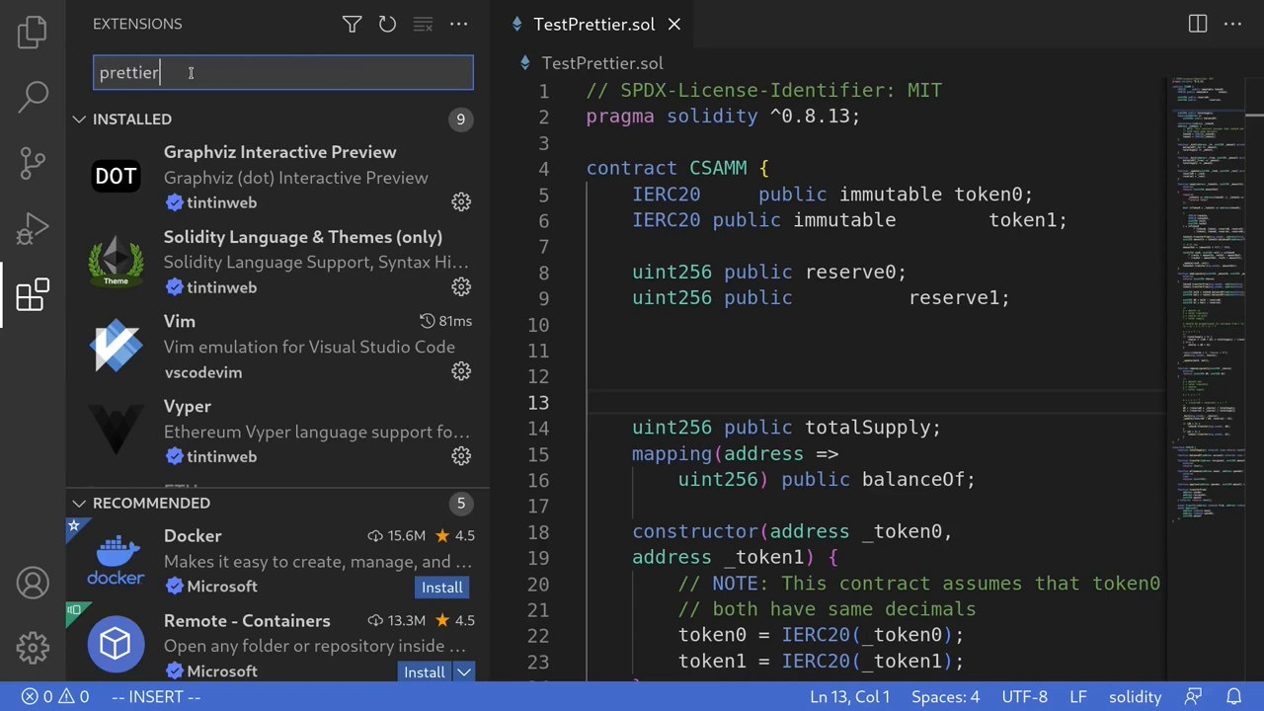
pyautogui.press('Return')
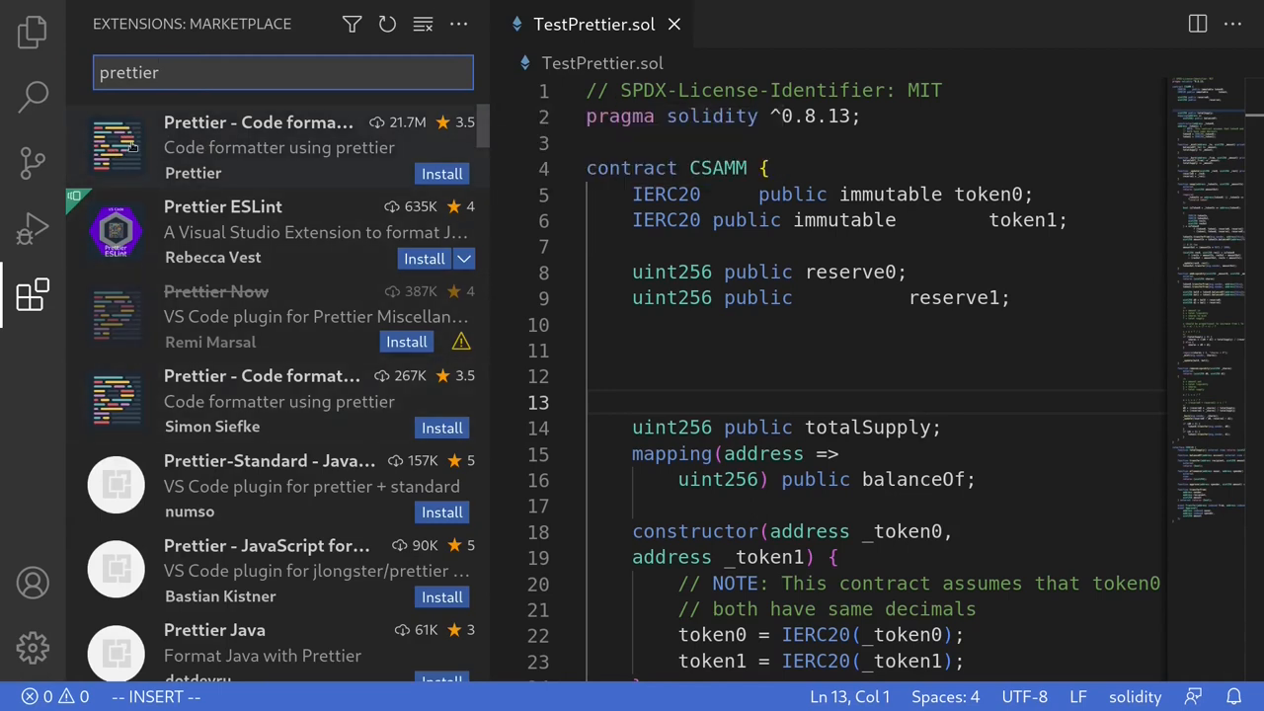
pyautogui.moveTo(257, 138)
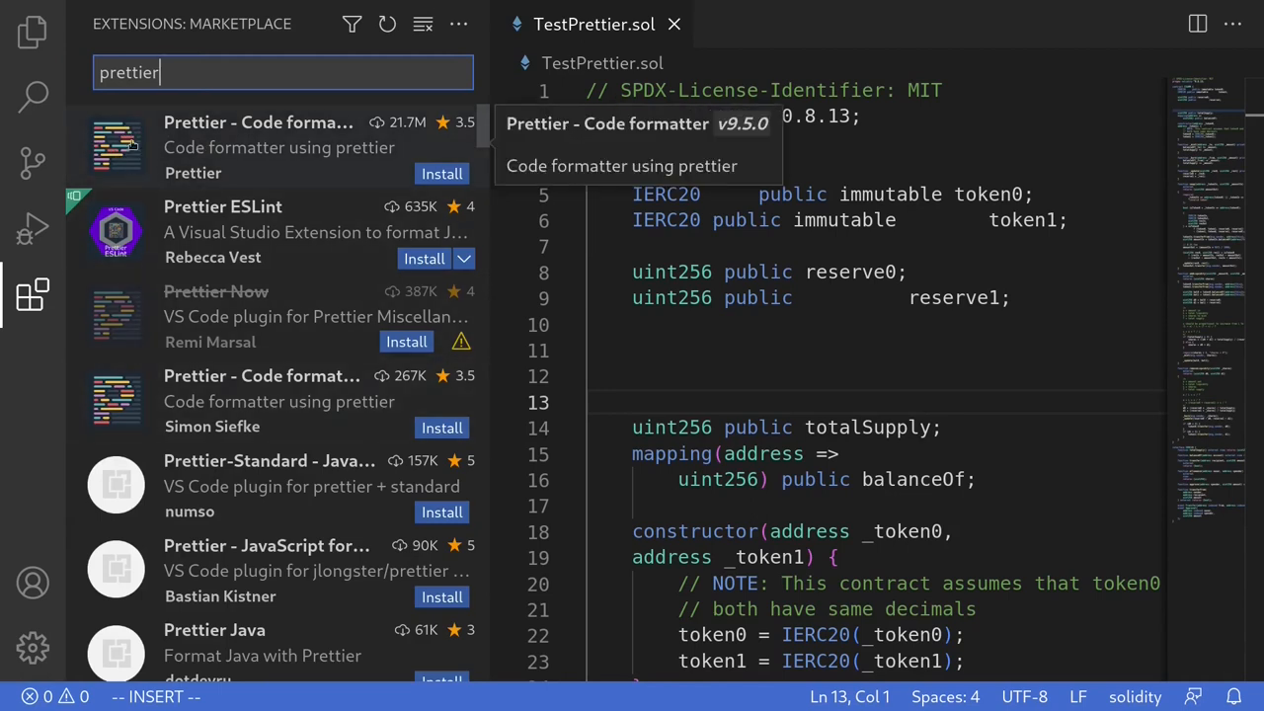
pyautogui.moveTo(193, 141)
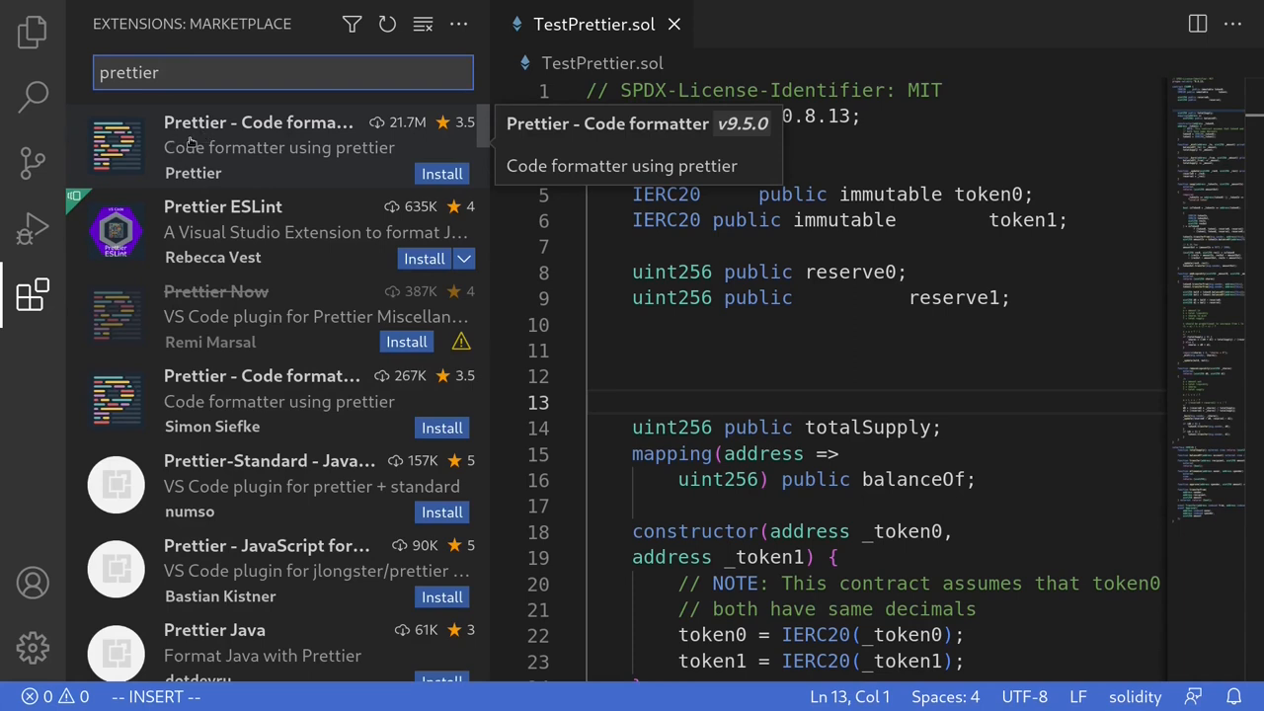
pyautogui.moveTo(178, 310)
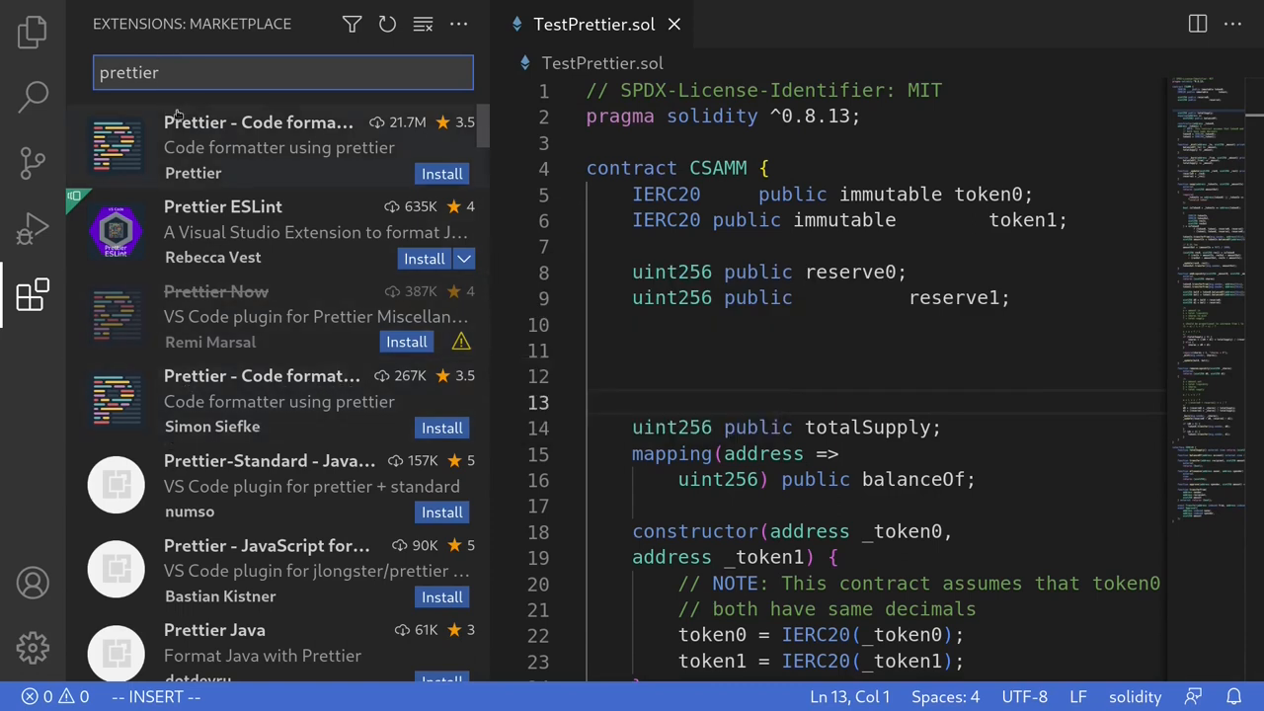
pyautogui.moveTo(263, 148)
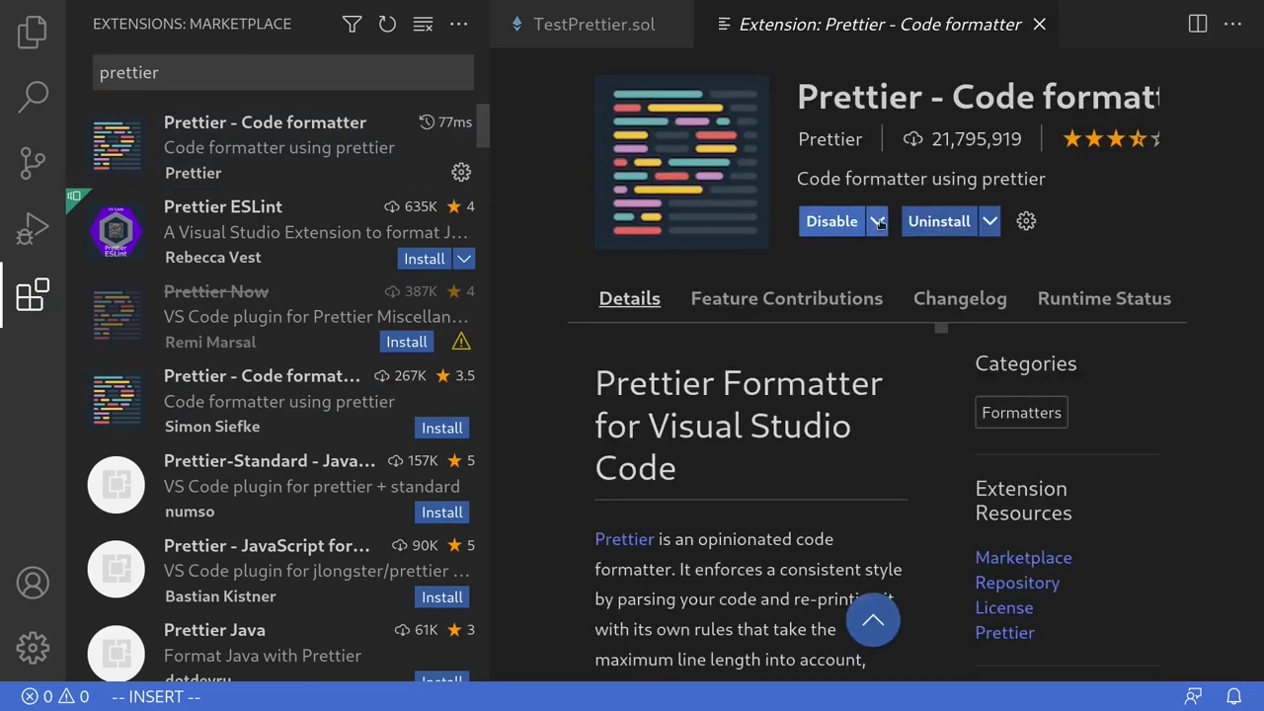
pyautogui.moveTo(790, 244)
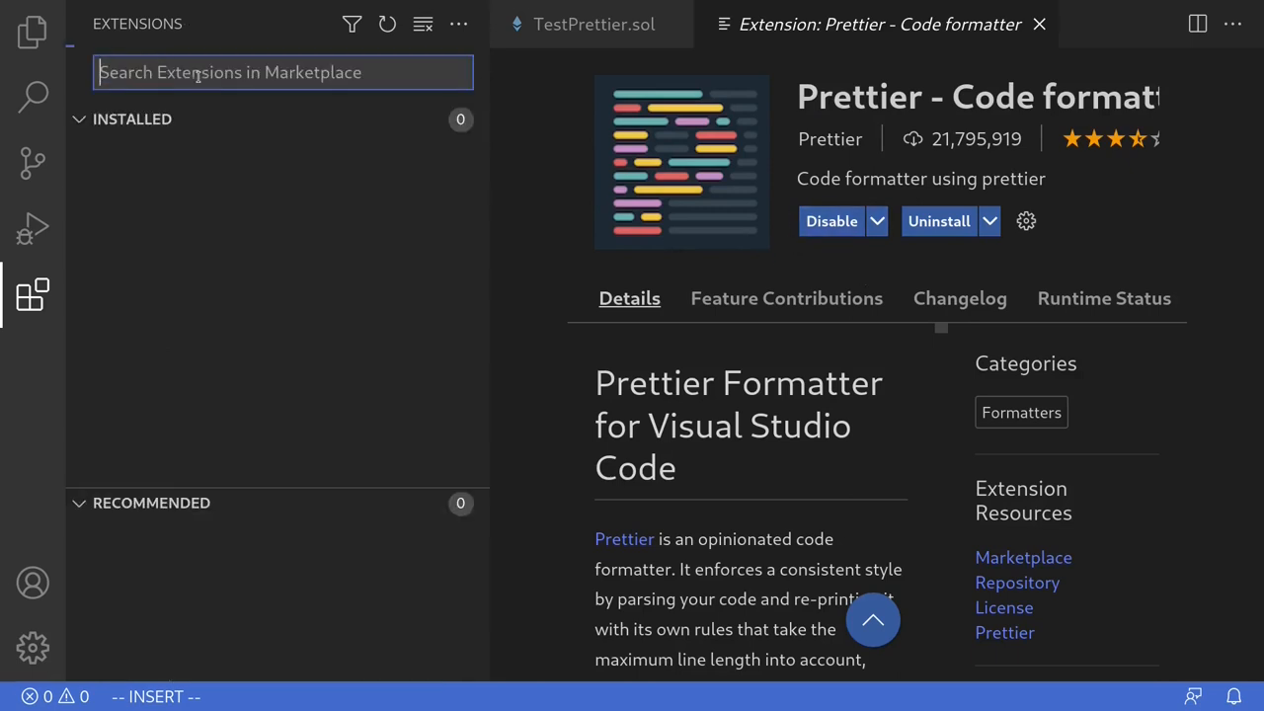
# - Search 'solidity' and install the Solidity extension by Juan Blanco
pyautogui.write('solidity')
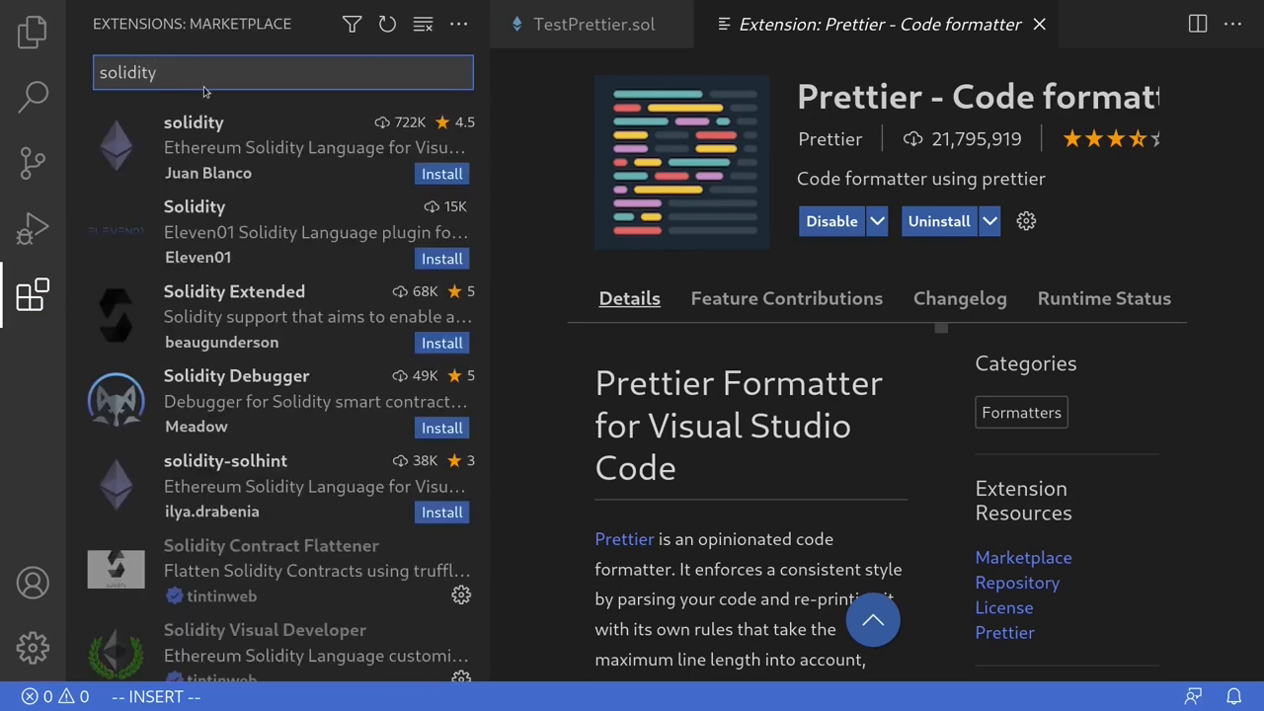
pyautogui.moveTo(207, 146)
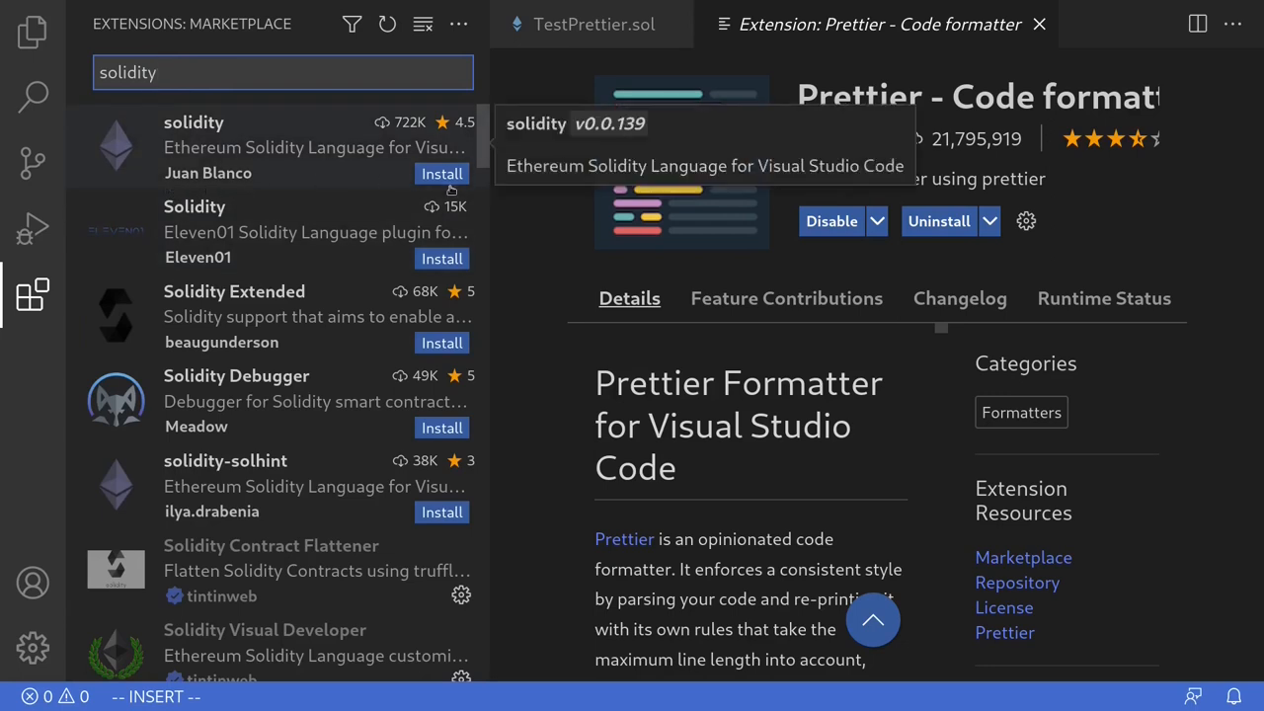
pyautogui.click(441, 173)
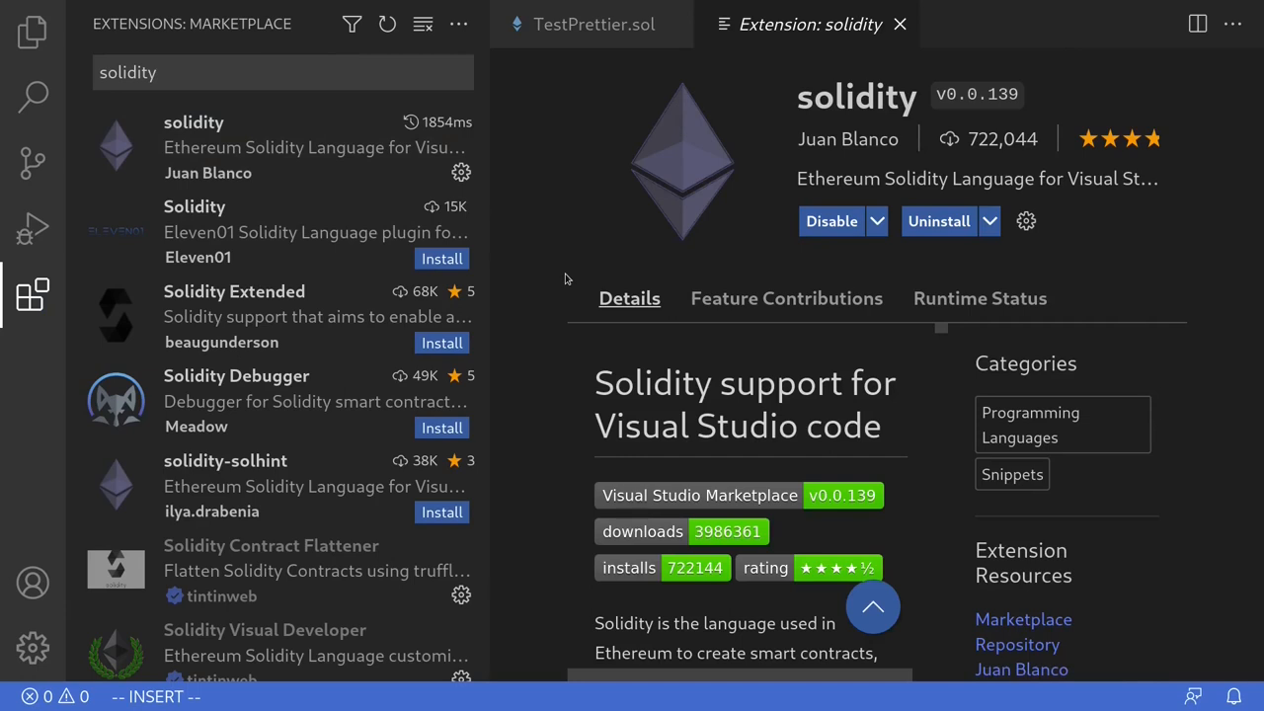
pyautogui.click(32, 648)
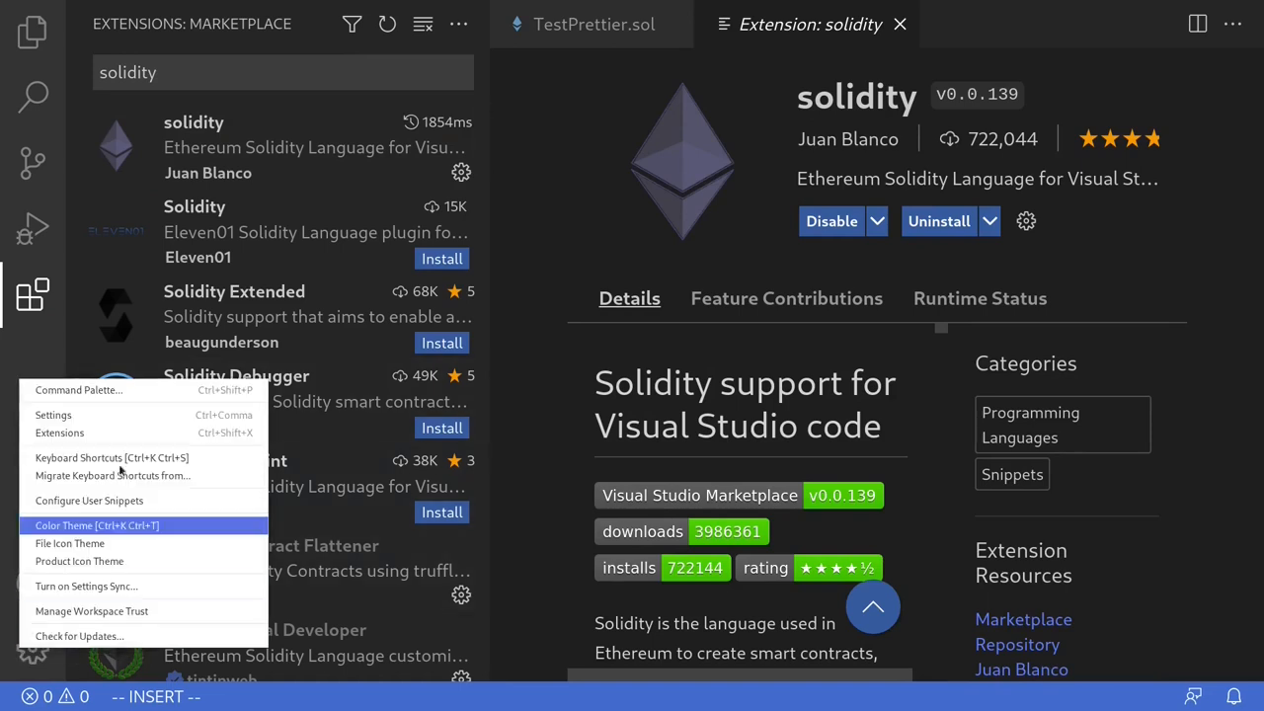
# - Search Settings for 'save format' and enable Editor: Format On Save
pyautogui.click(54, 414)
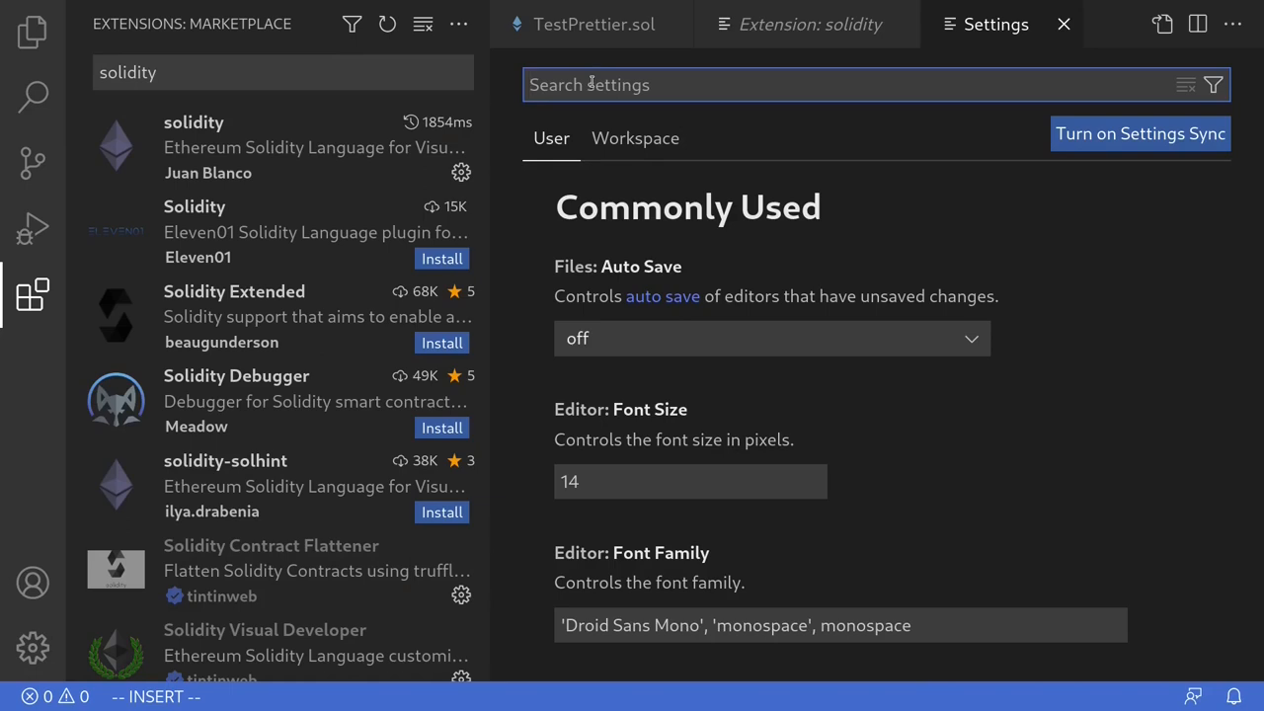
pyautogui.click(869, 83)
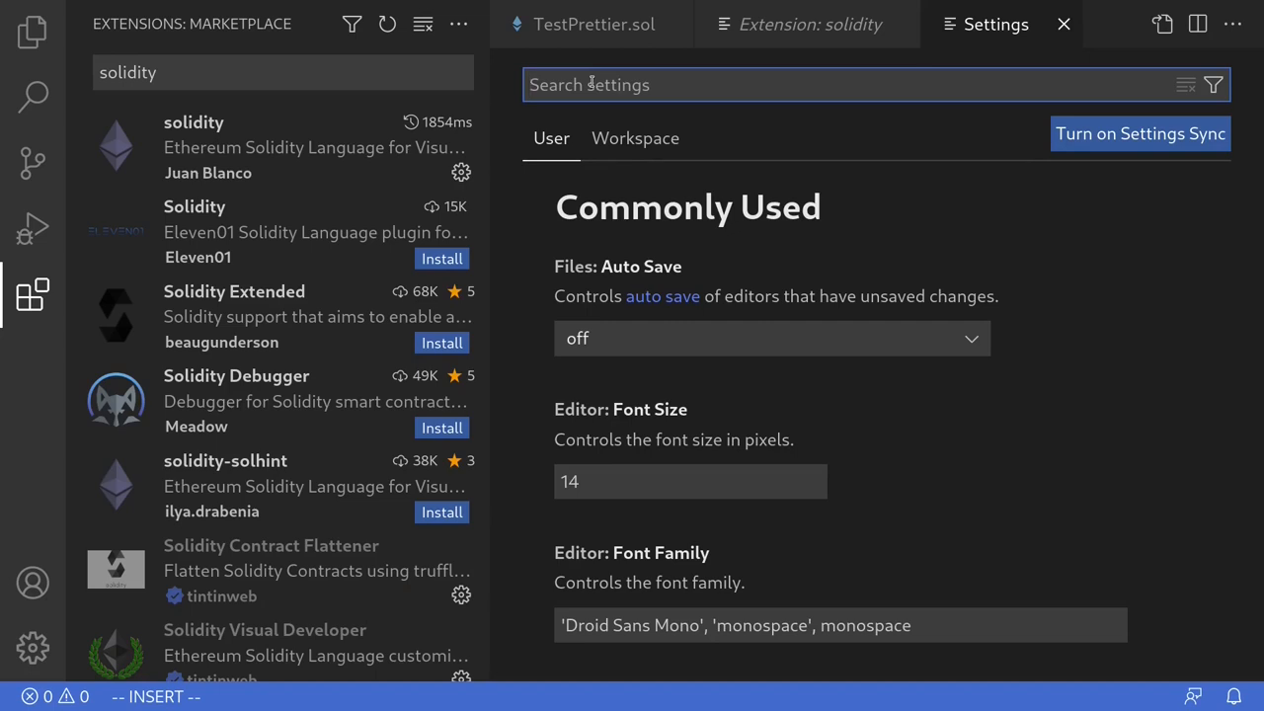
pyautogui.write('save form')
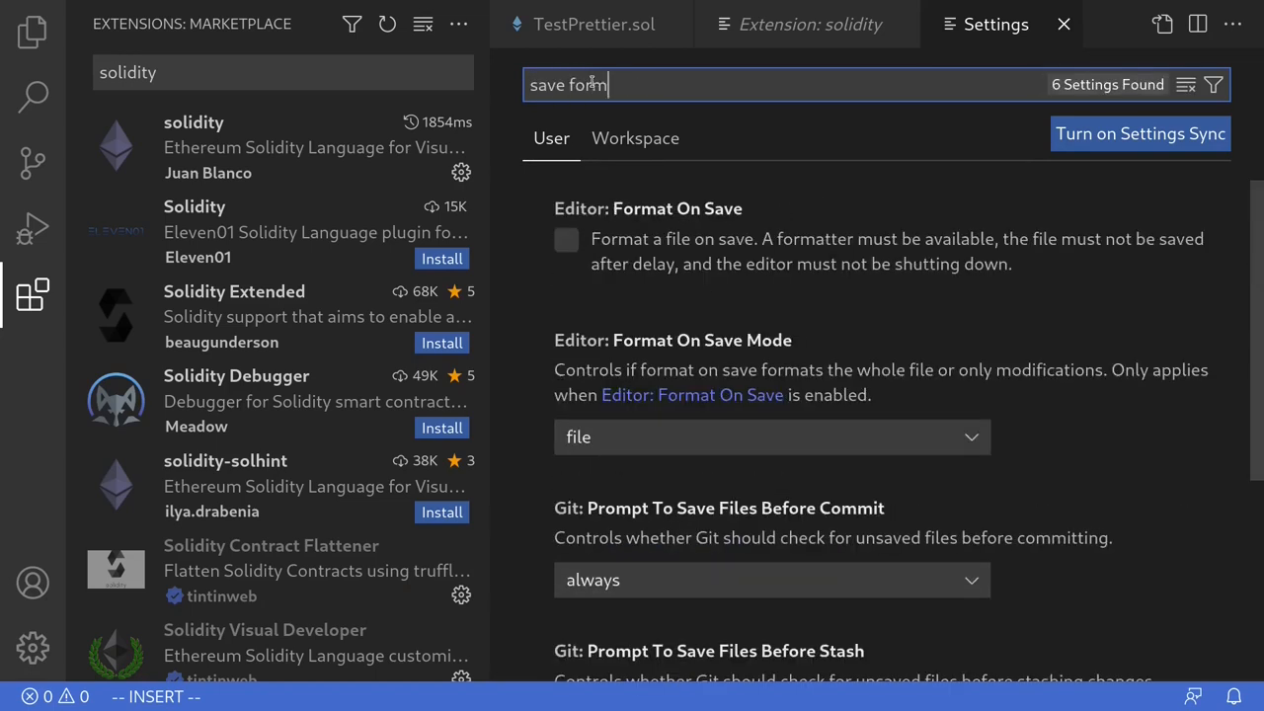
pyautogui.write('at')
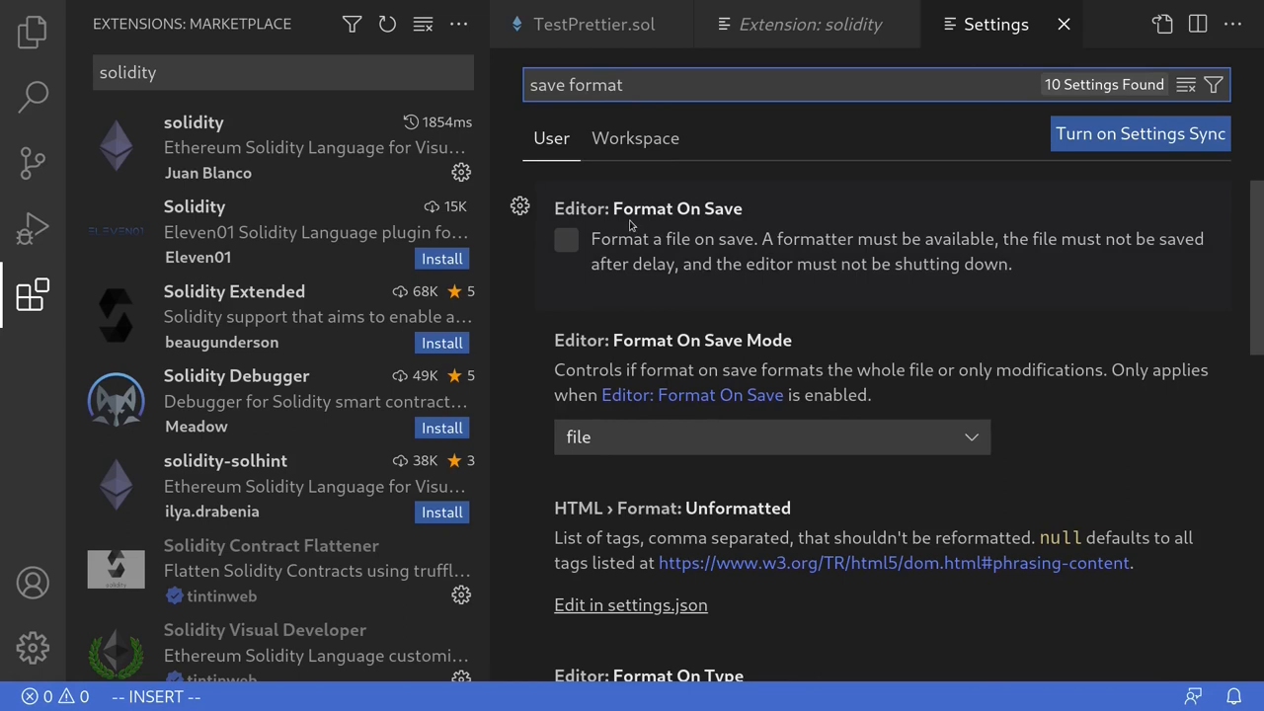
pyautogui.moveTo(735, 219)
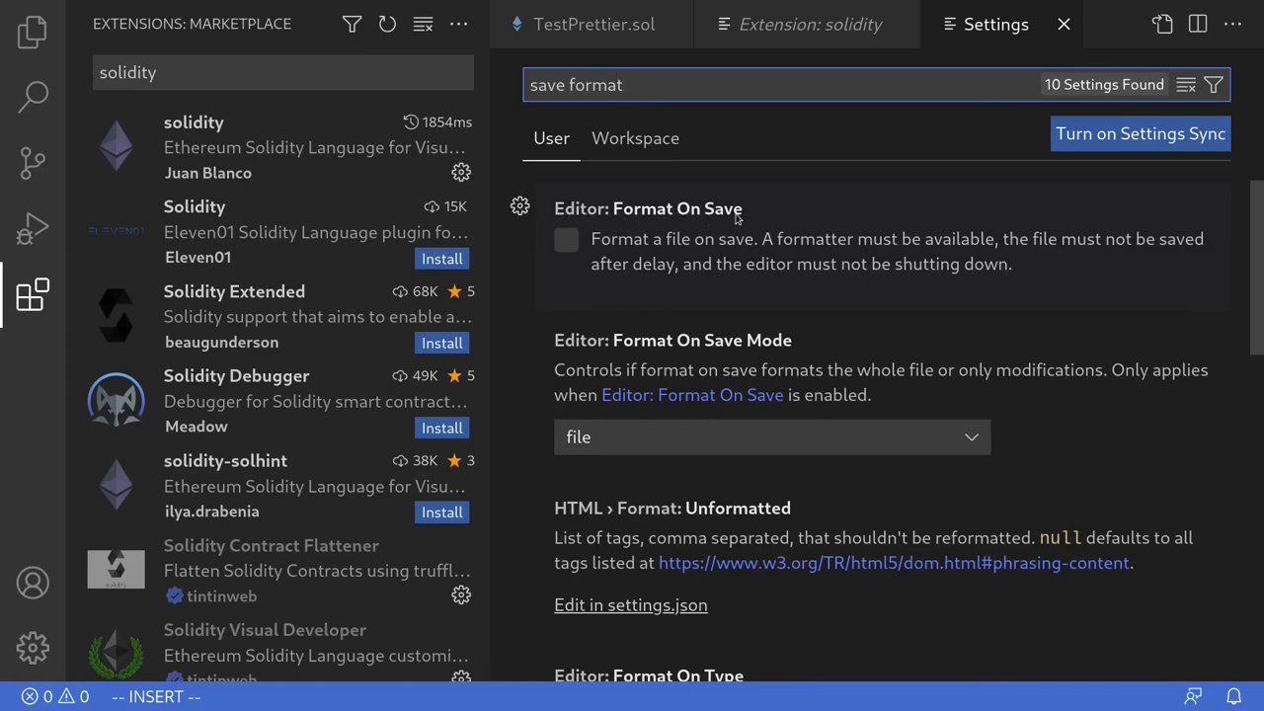
pyautogui.click(566, 240)
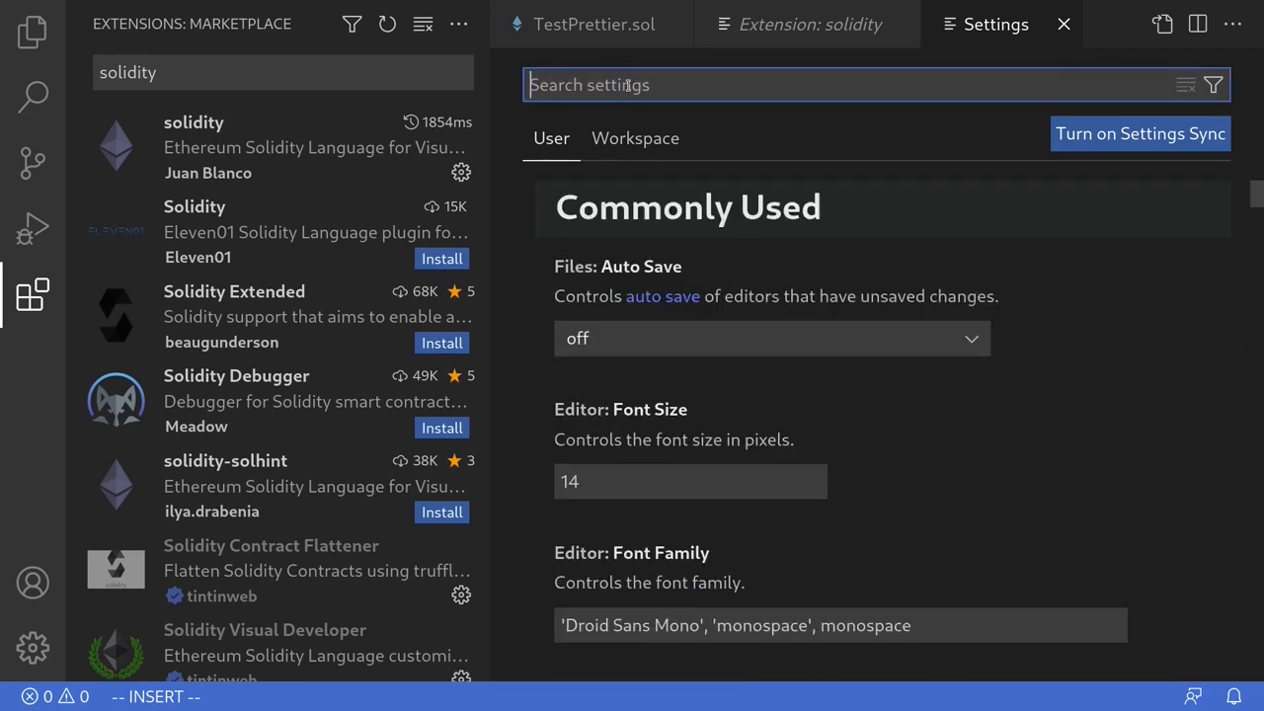
# - Filter Settings to 'formatter' and set Editor: Default Formatter to Prettier - Code formatter
pyautogui.write('form')
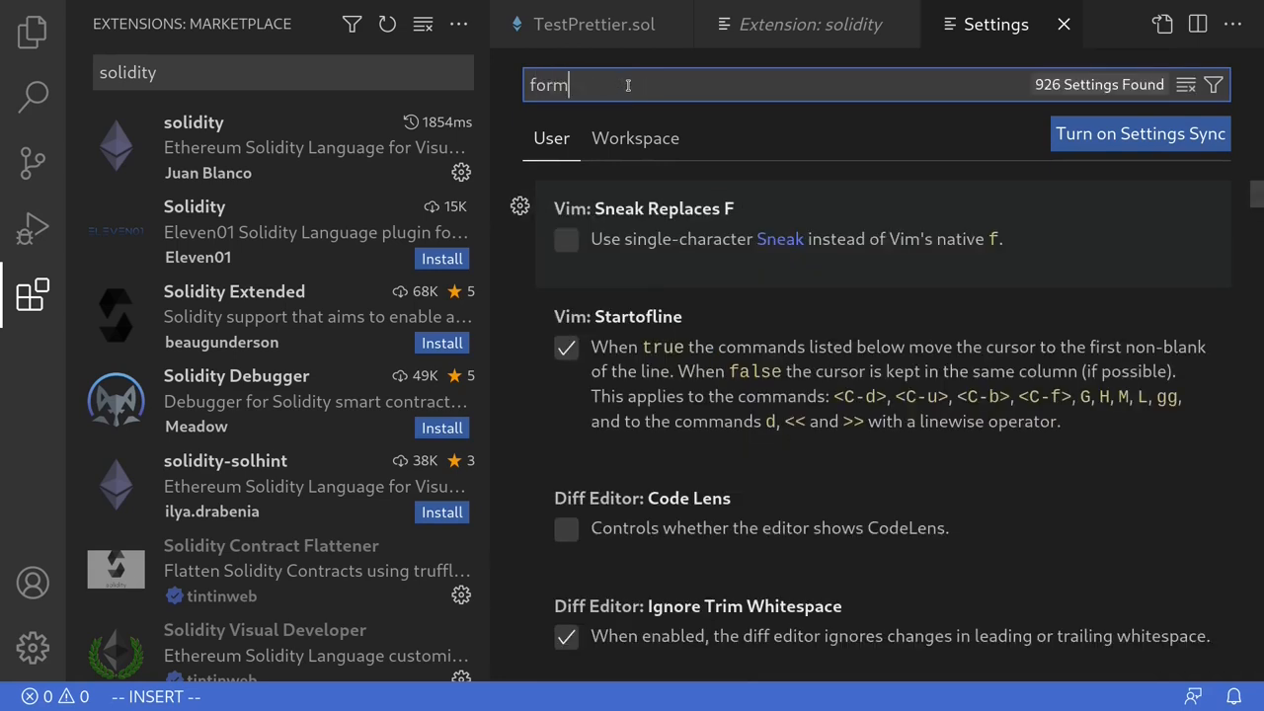
pyautogui.write('atter')
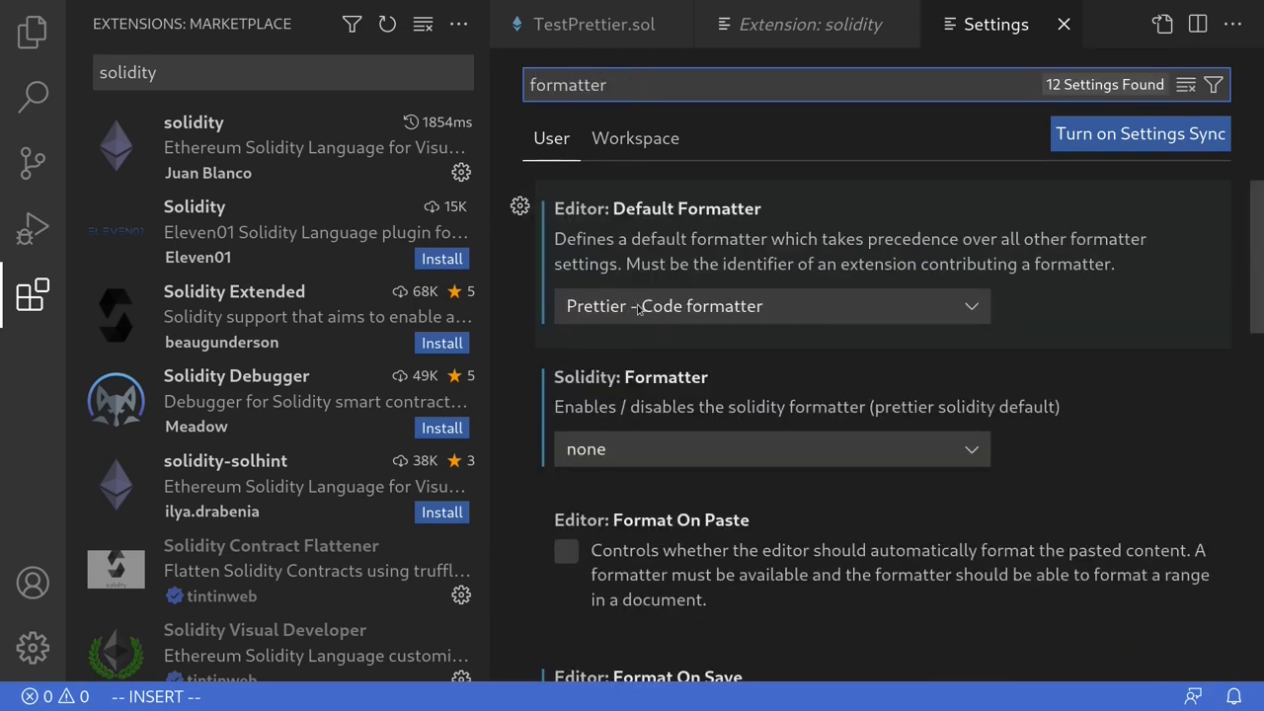
pyautogui.click(770, 306)
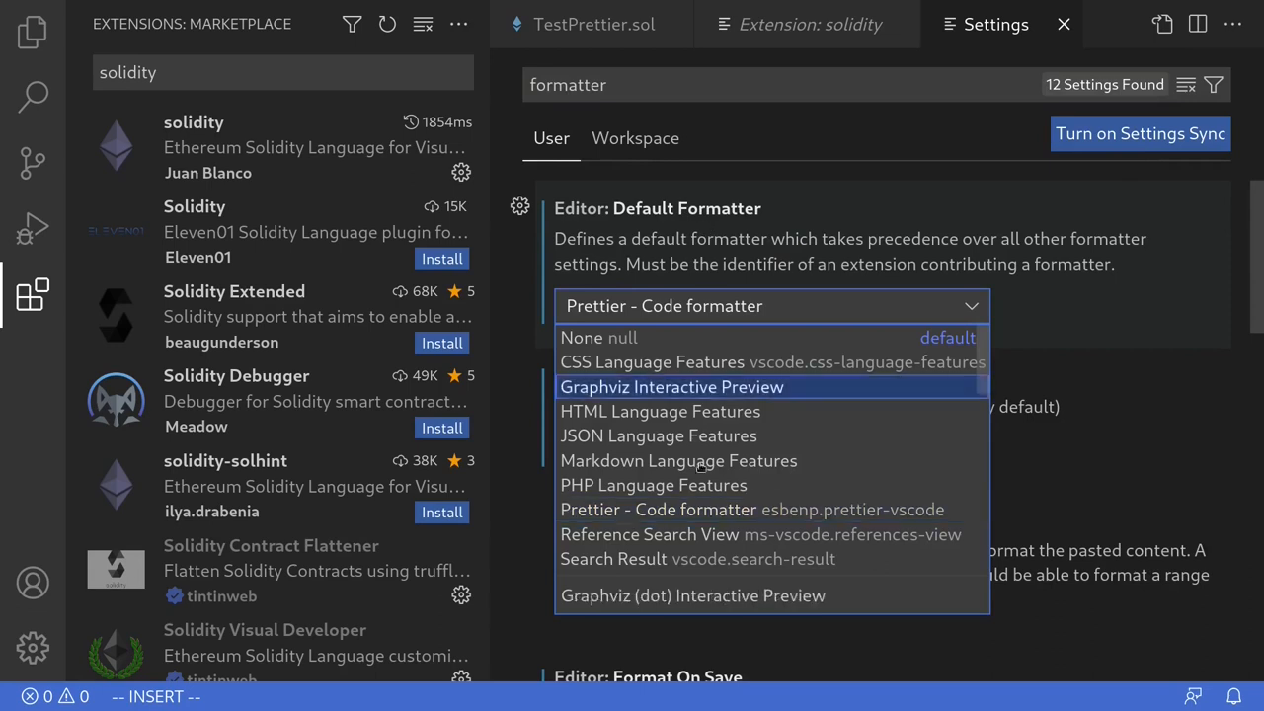
pyautogui.moveTo(751, 508)
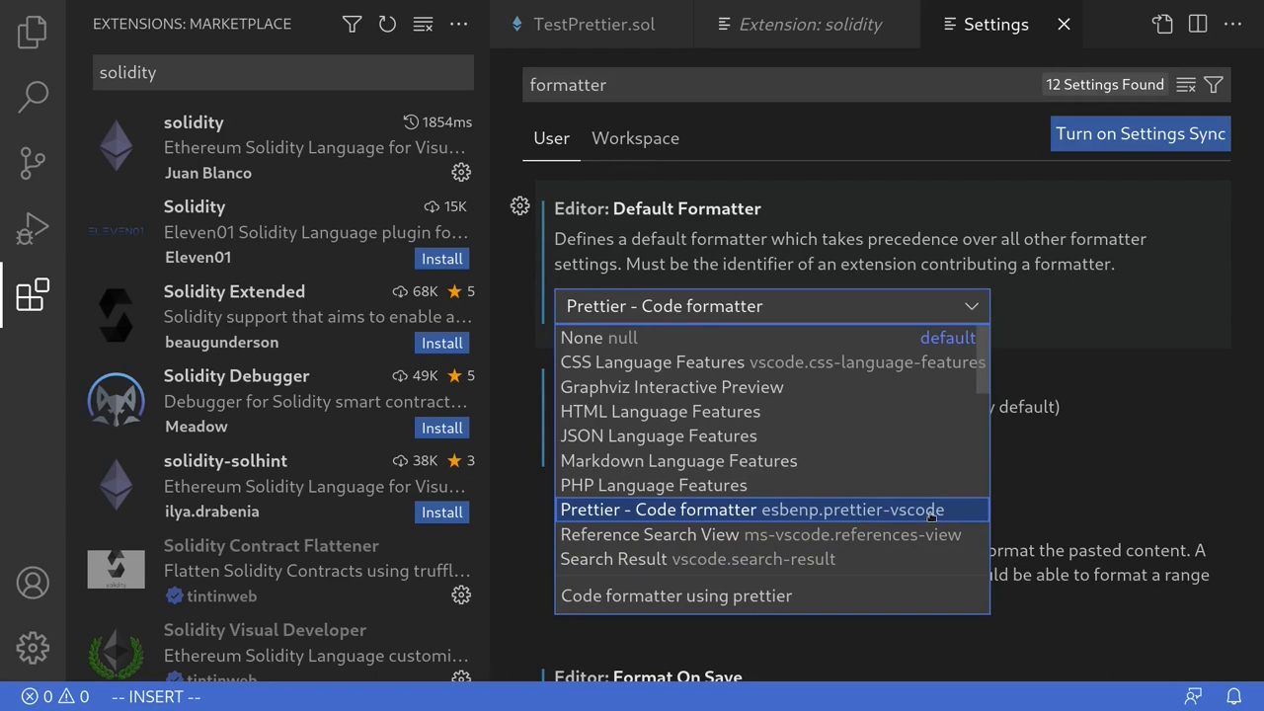
pyautogui.click(751, 508)
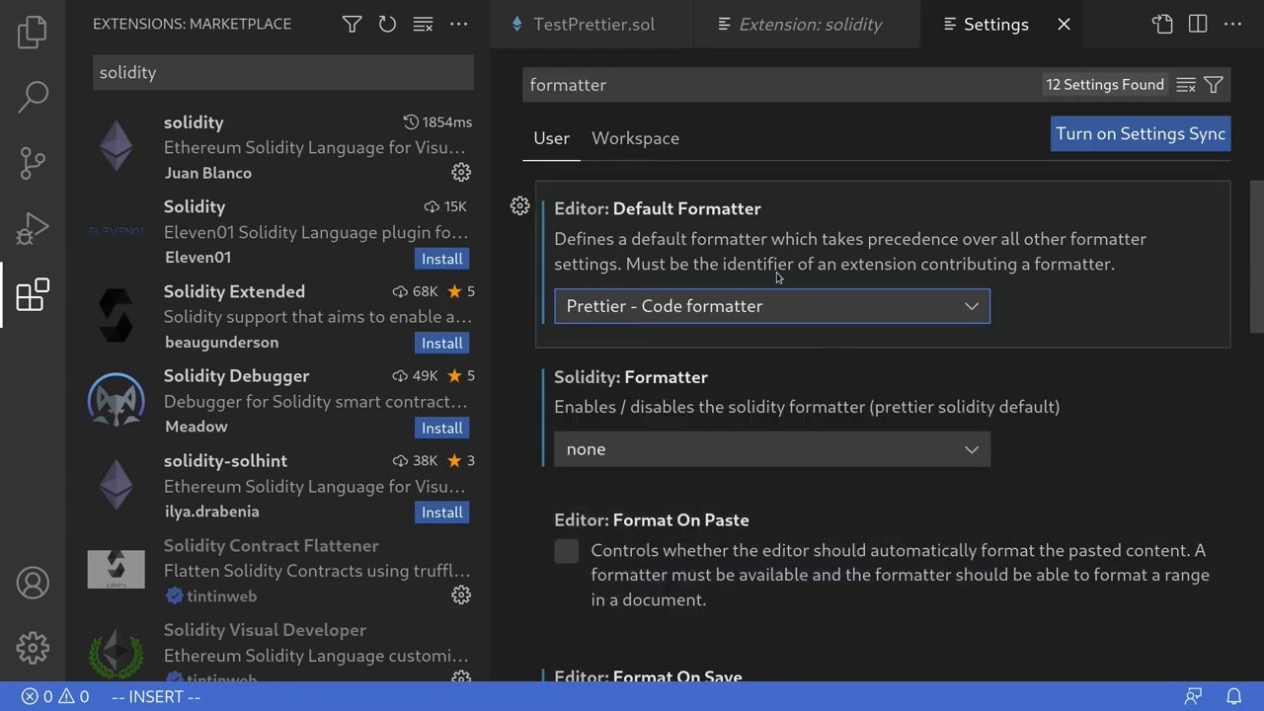
pyautogui.moveTo(648, 108)
pyautogui.write('so')
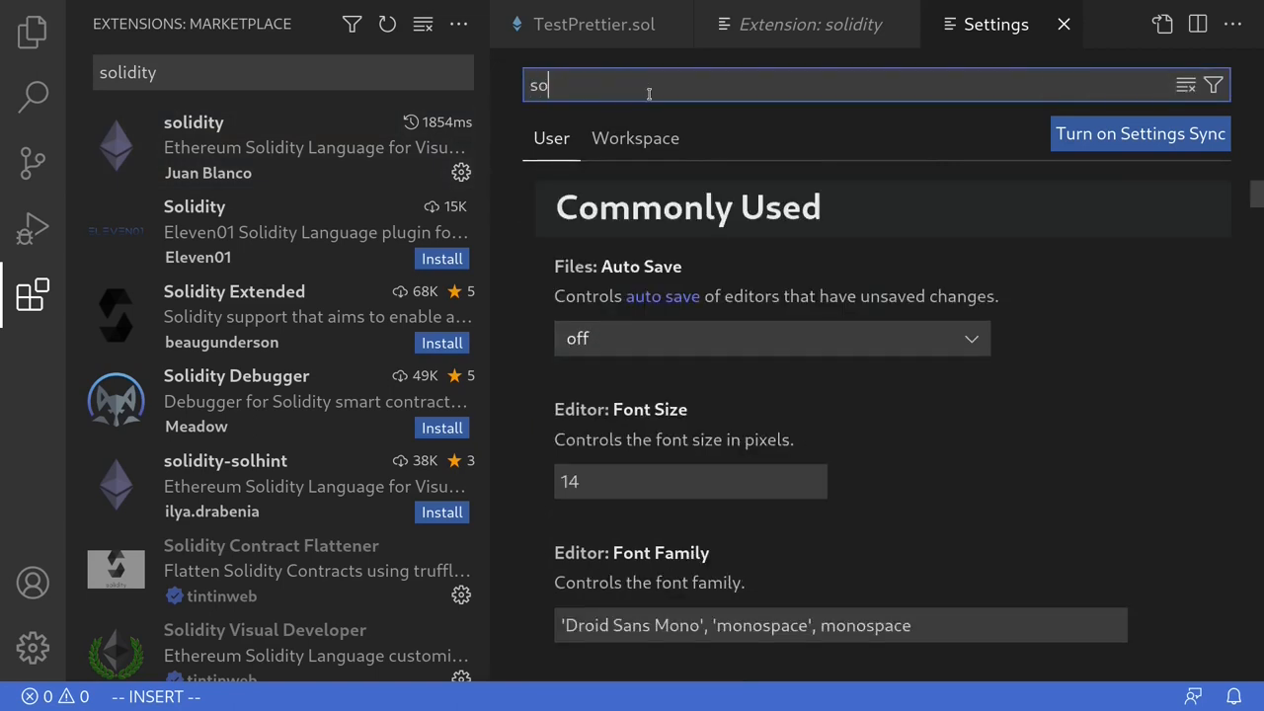
# - Search Settings for 'solidity formatter' and open the Solidity: Formatter choices
pyautogui.write('lidity')
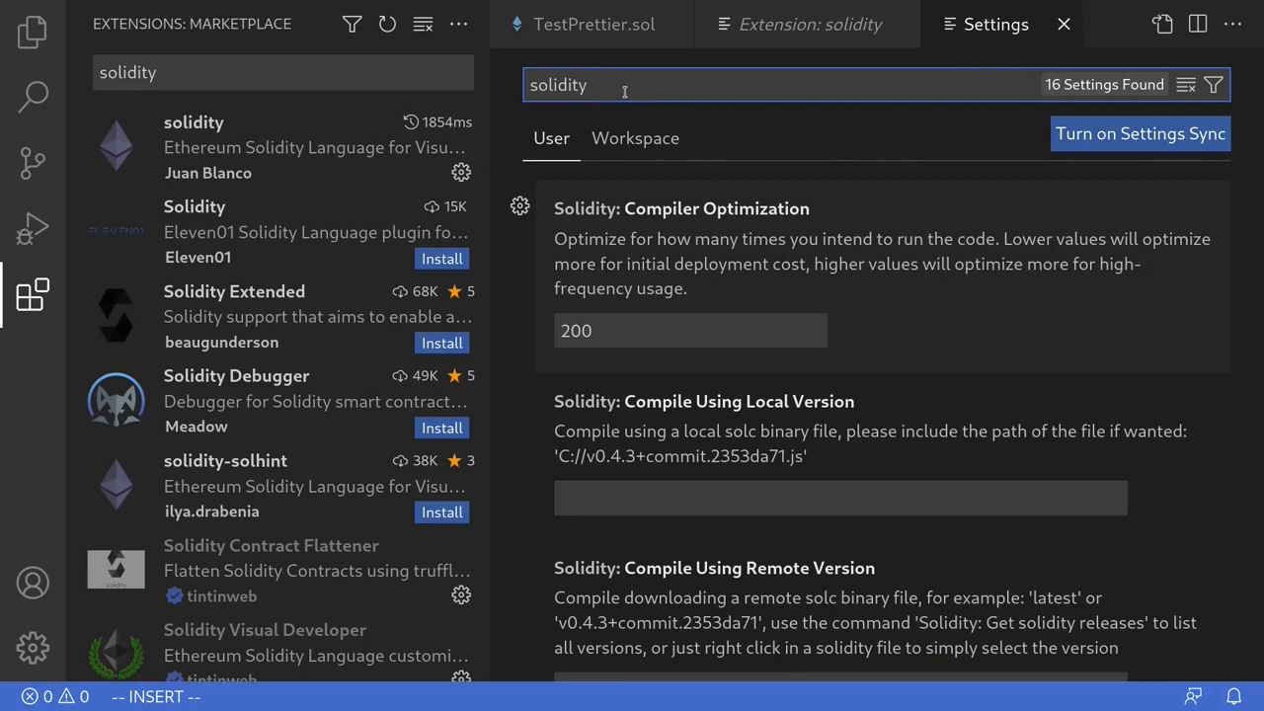
pyautogui.write('format')
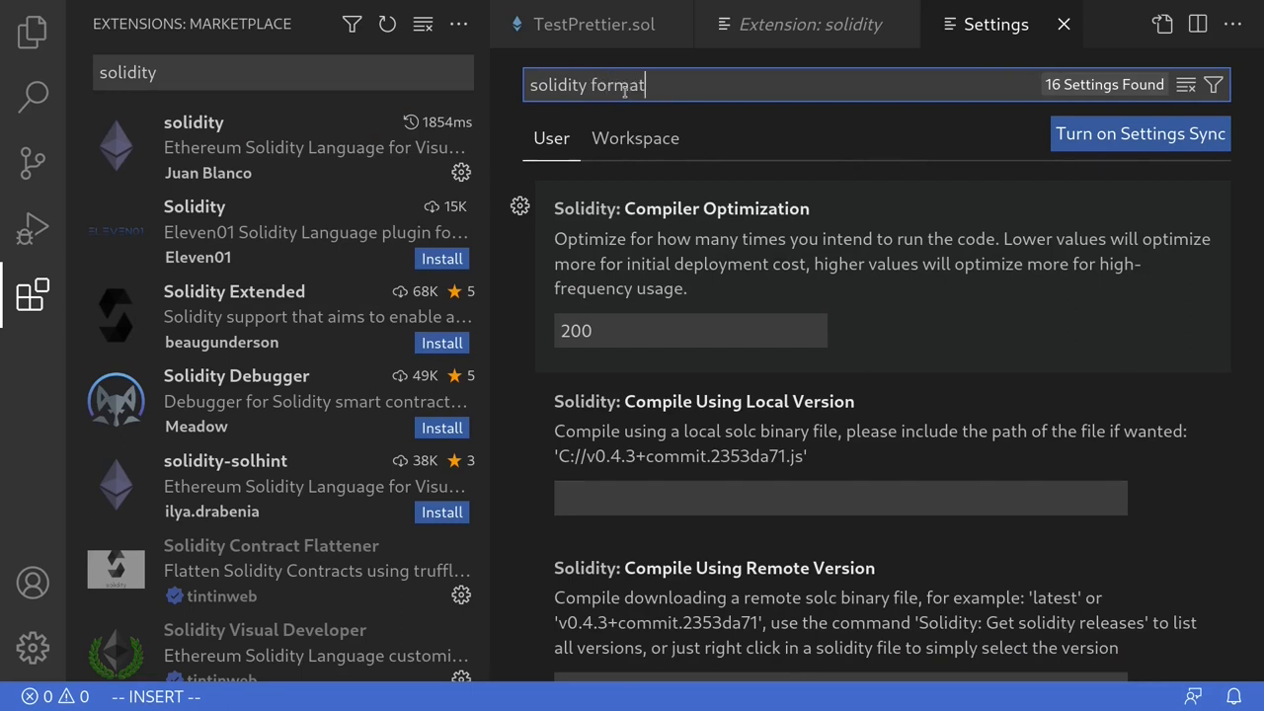
pyautogui.write('ter')
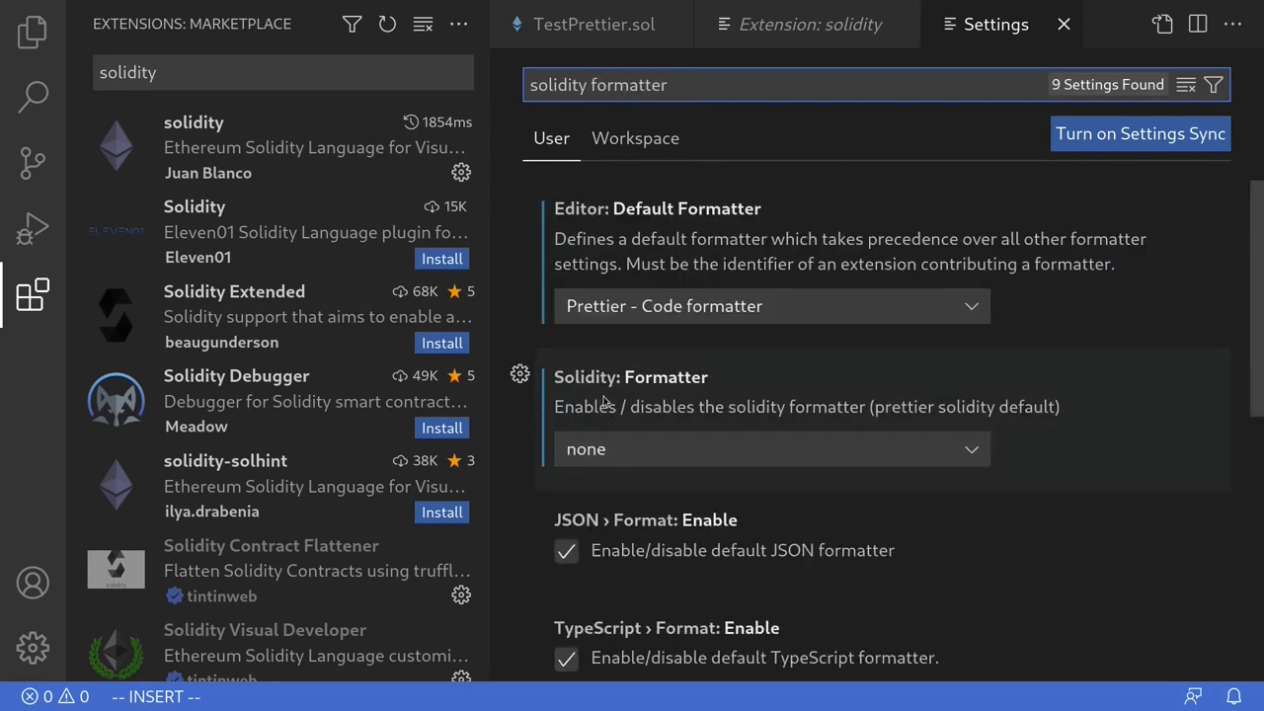
pyautogui.moveTo(719, 388)
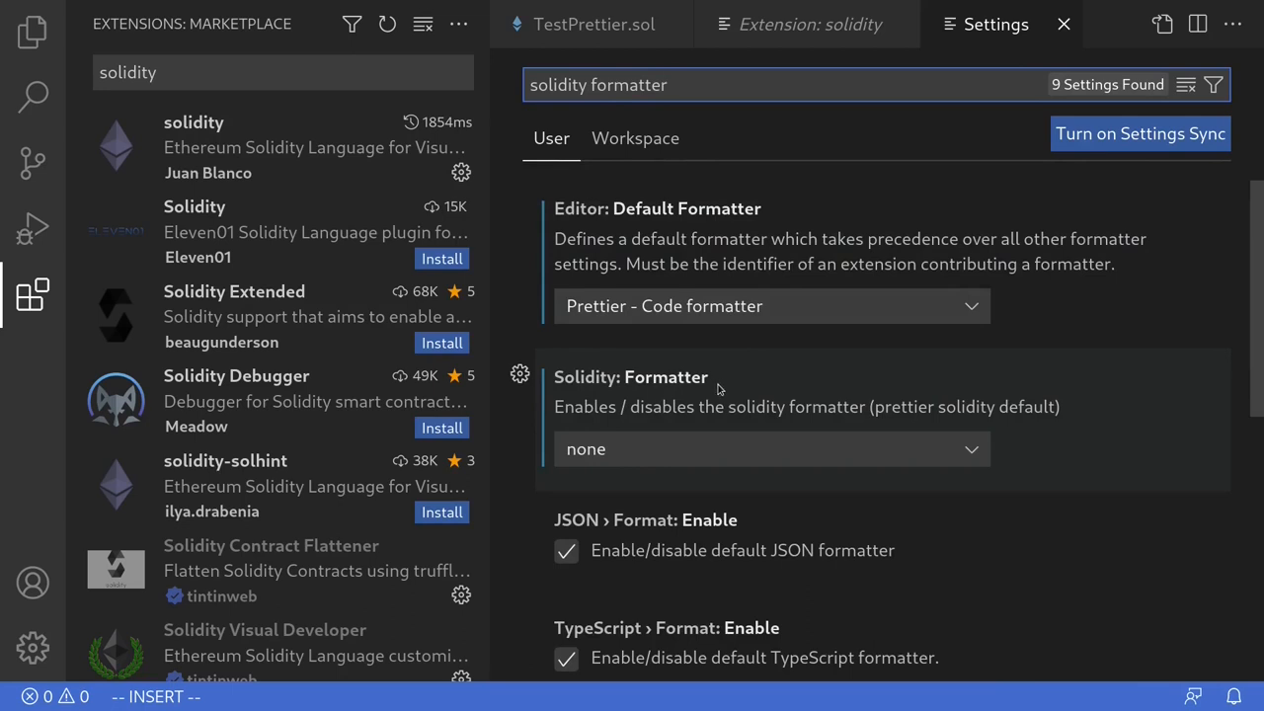
pyautogui.moveTo(594, 457)
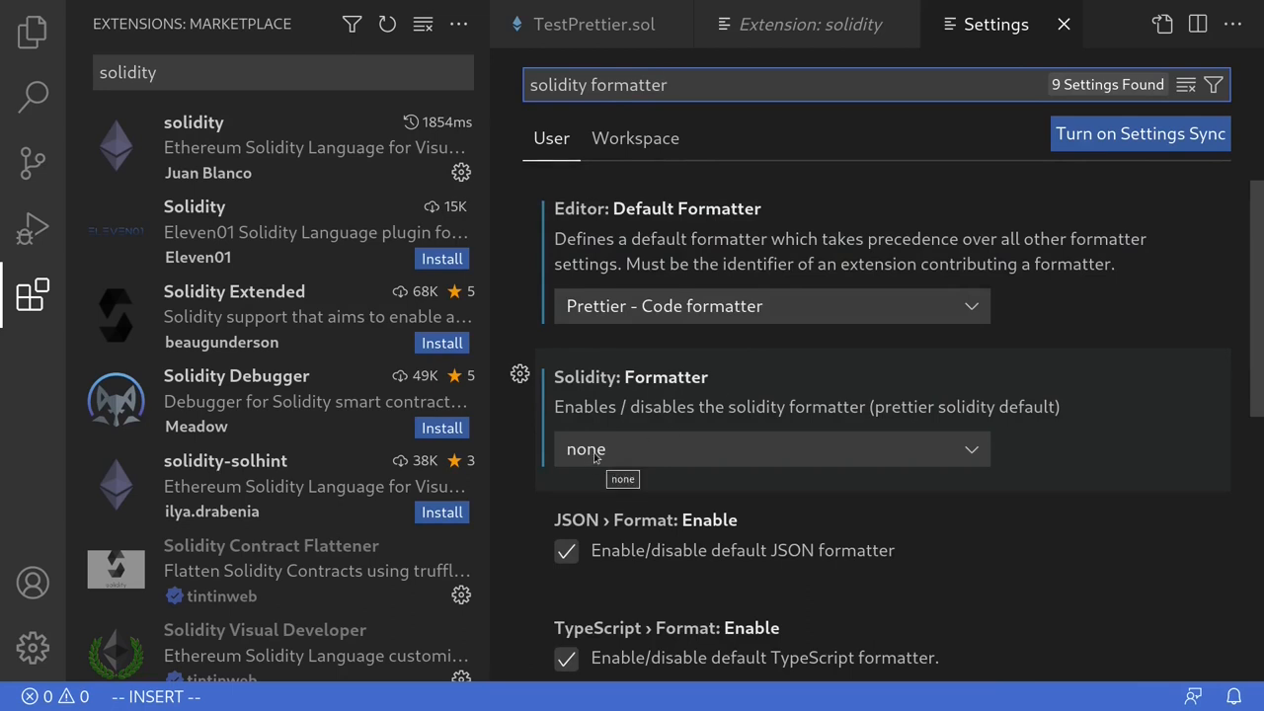
pyautogui.click(770, 449)
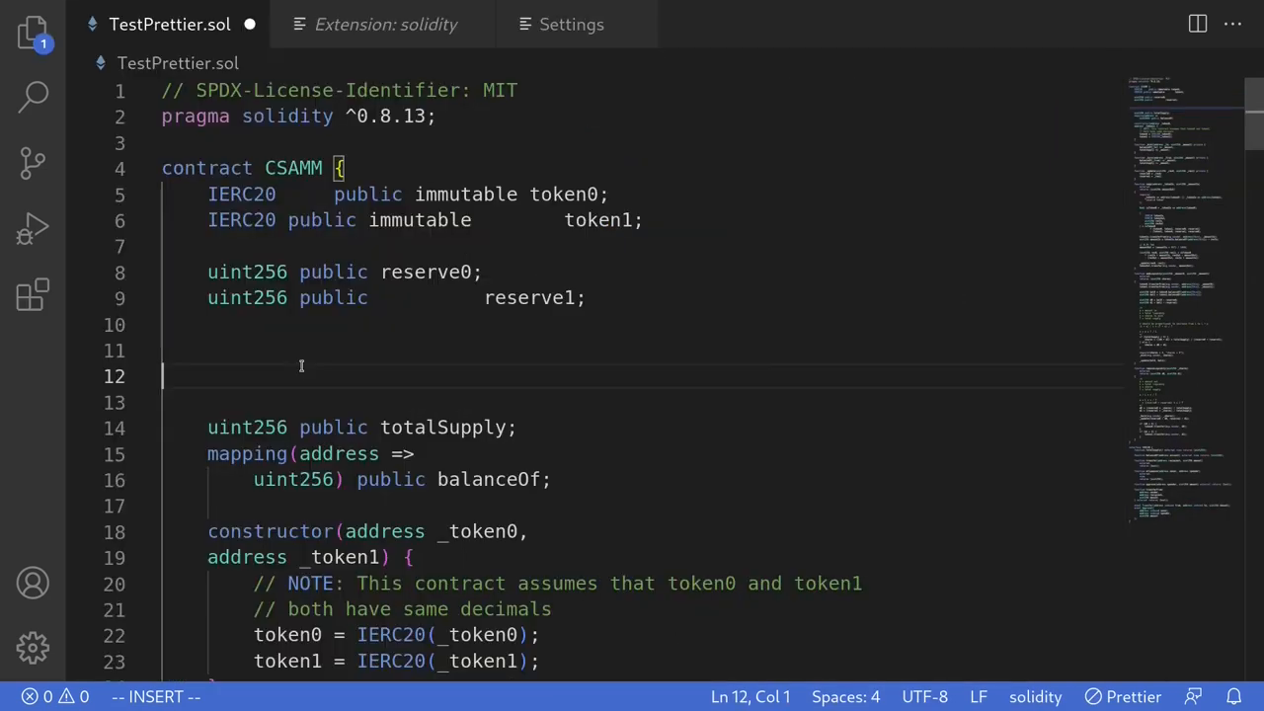
# - Add blank lines between the reserve and totalSupply declarations in TestPrettier.sol
pyautogui.press('Return')
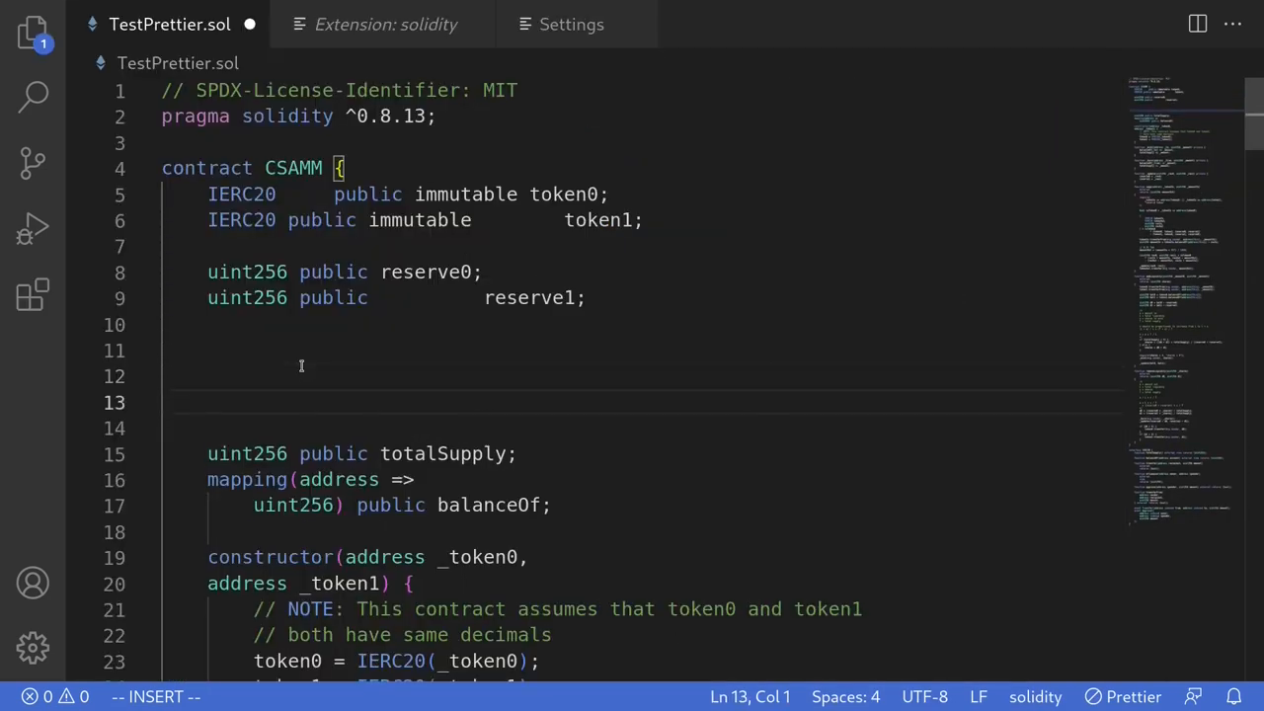
pyautogui.press('Enter')
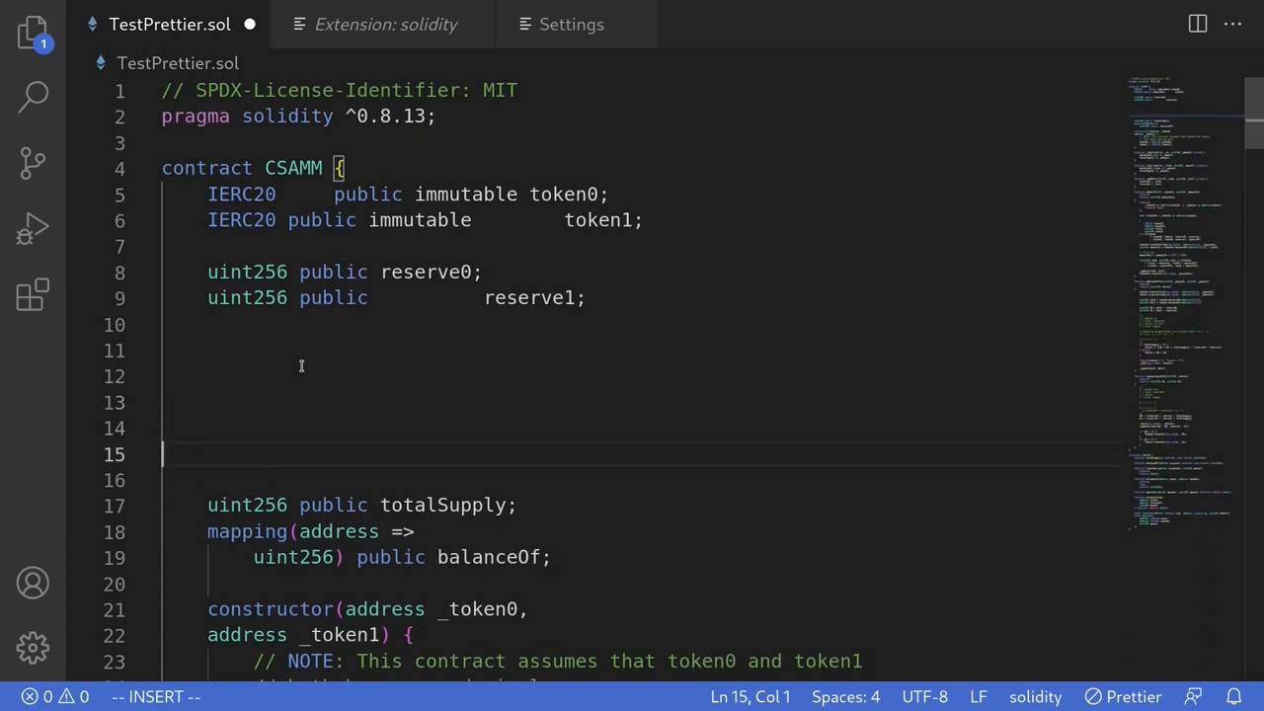